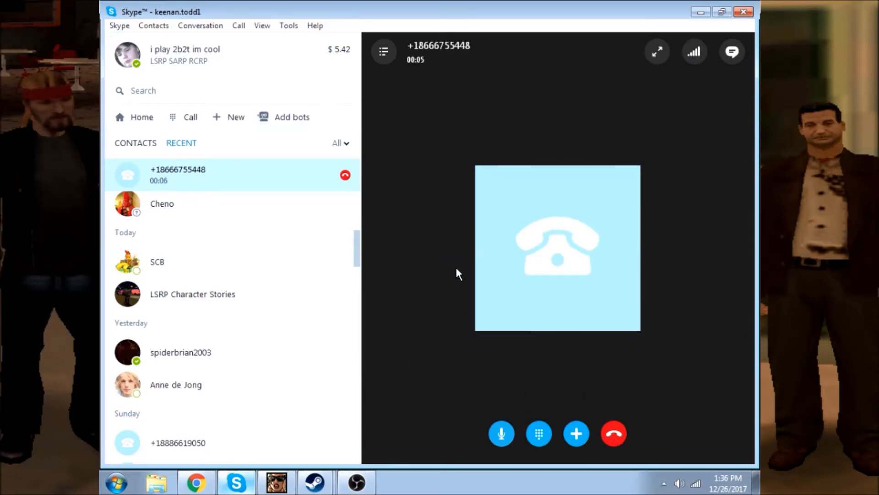
mouse_move(458, 273)
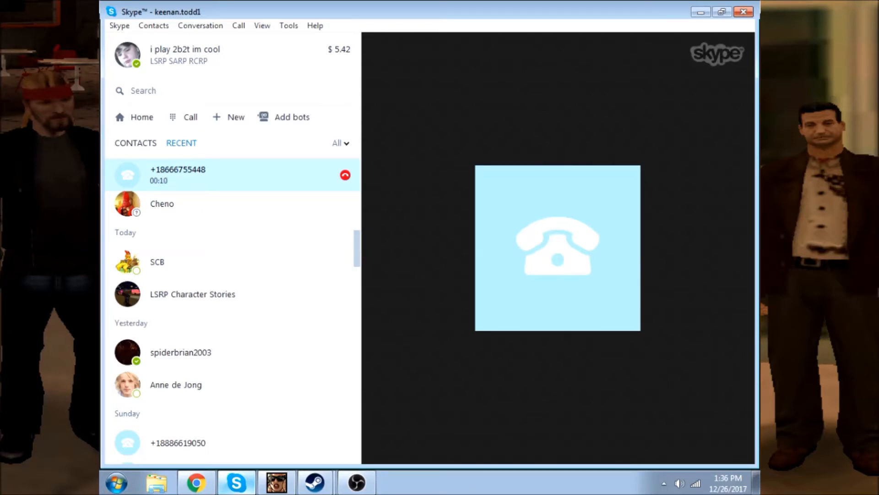
mouse_move(459, 274)
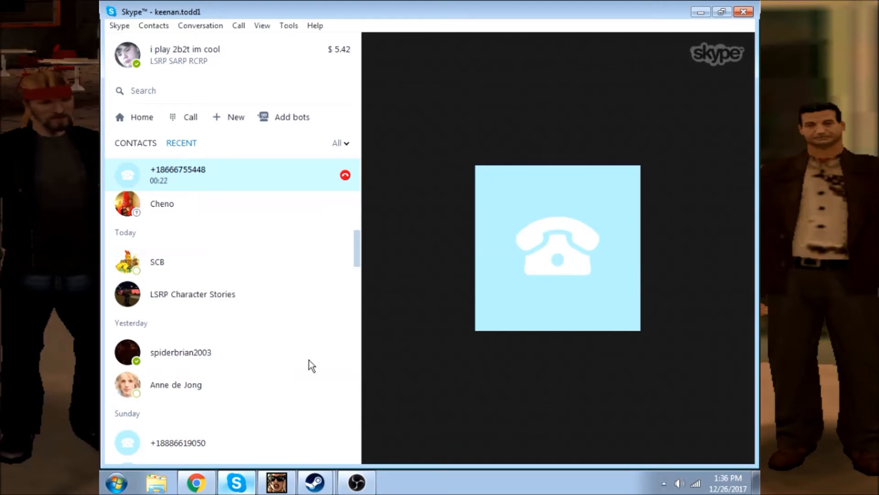
mouse_move(423, 166)
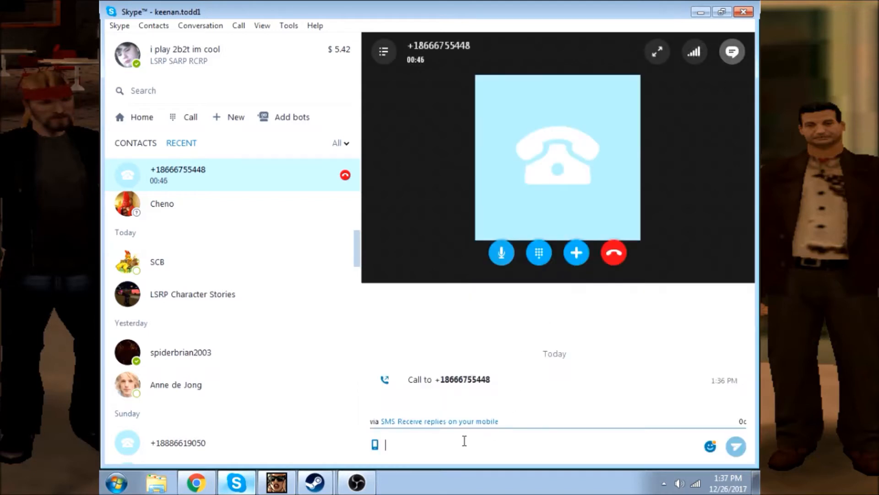
type("wtf")
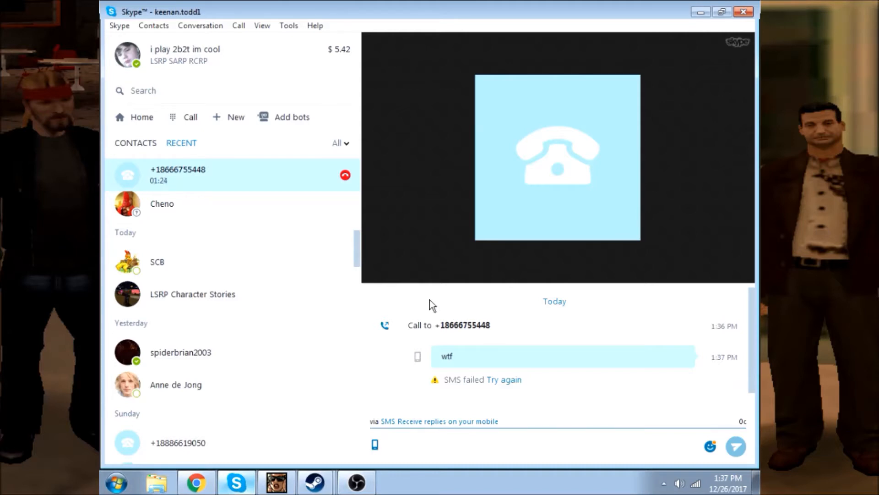
type("im con")
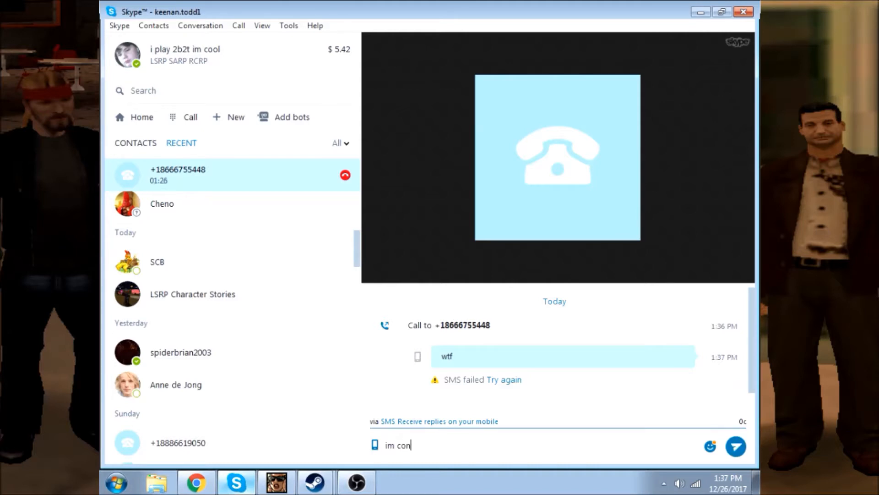
left_click(735, 446)
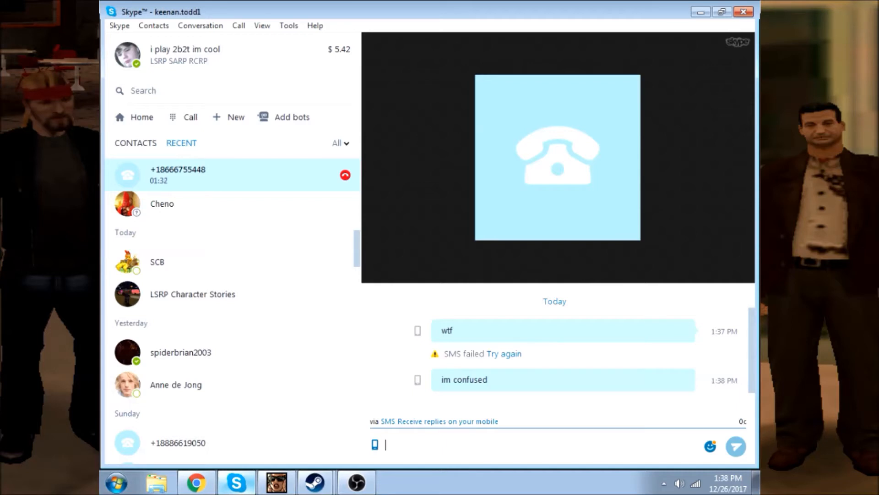
type("nvm")
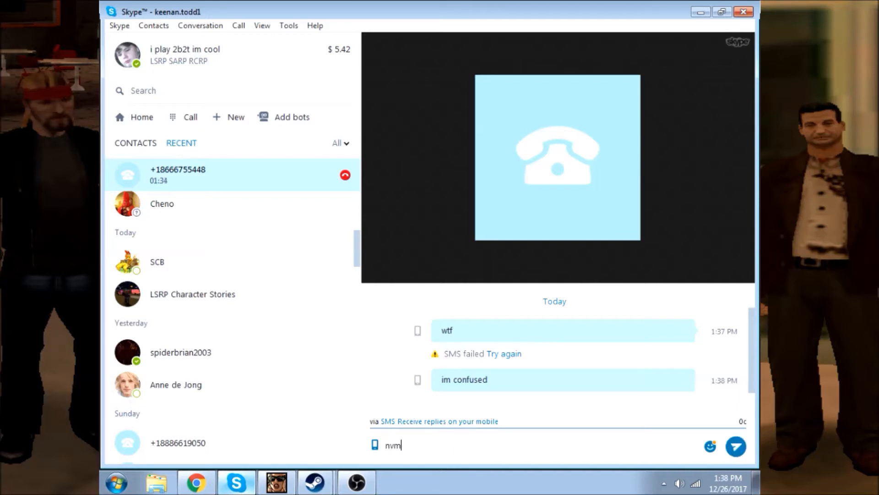
left_click(735, 446)
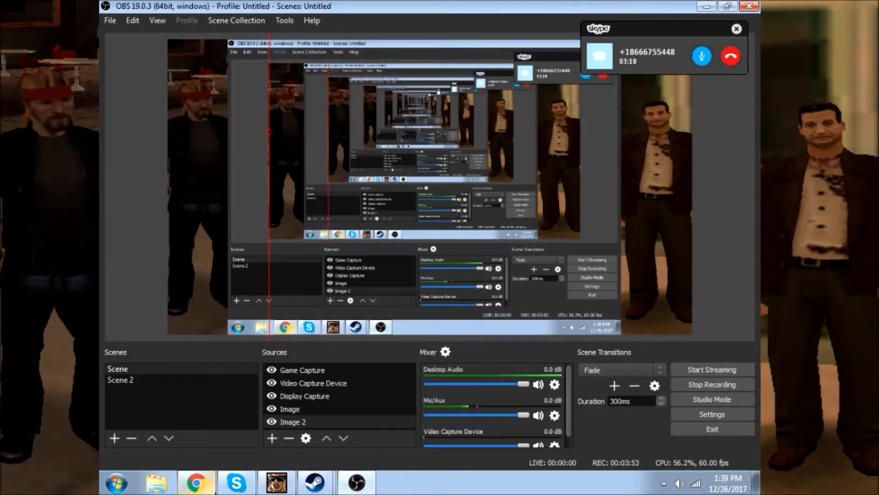
Switch from Skype through OBS Studio to Chrome's Google Images results for 'new year'
left_click(235, 482)
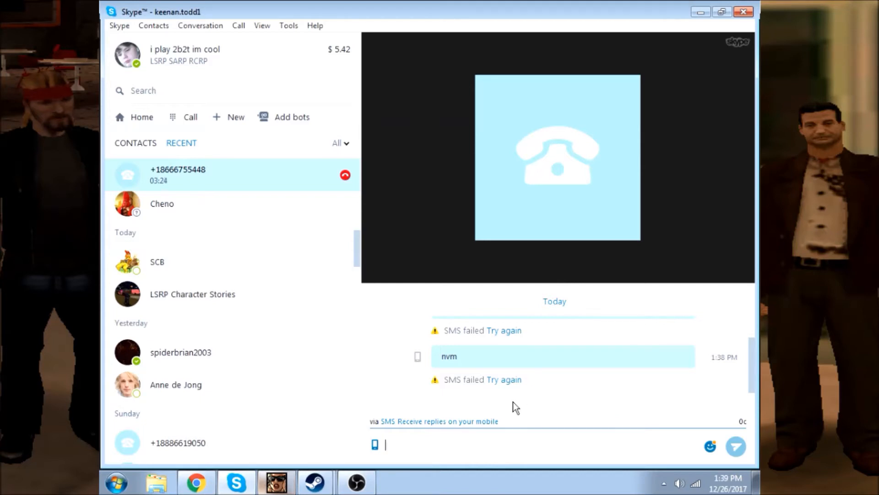
left_click(576, 253)
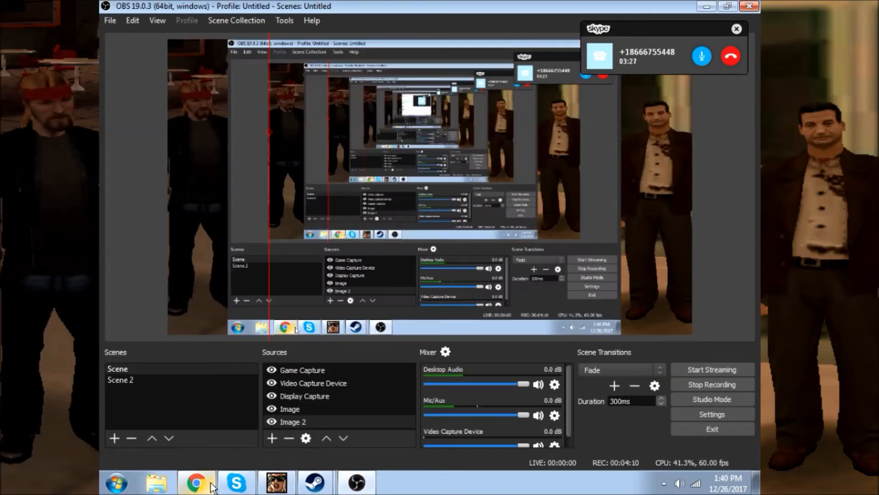
left_click(196, 481)
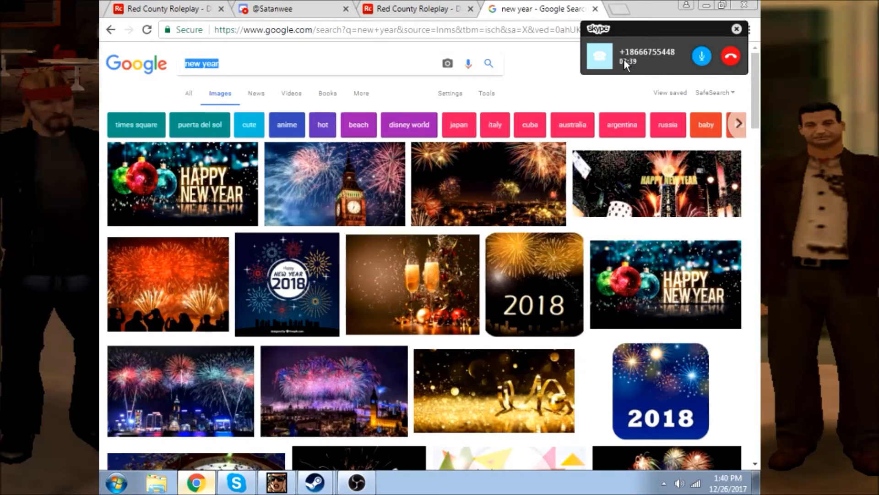
mouse_move(616, 83)
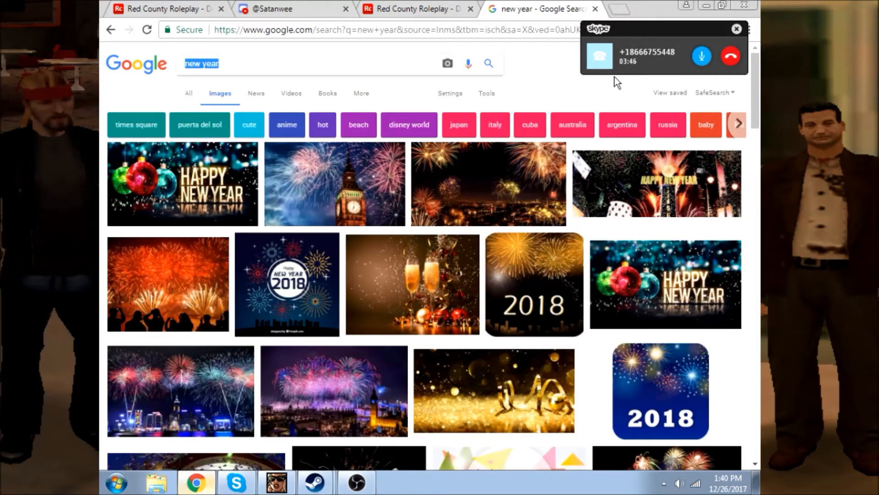
mouse_move(235, 483)
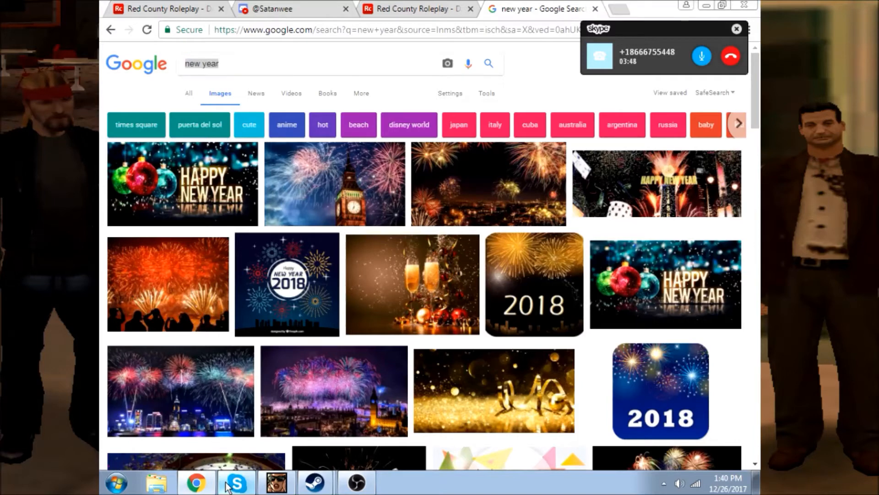
left_click(236, 483)
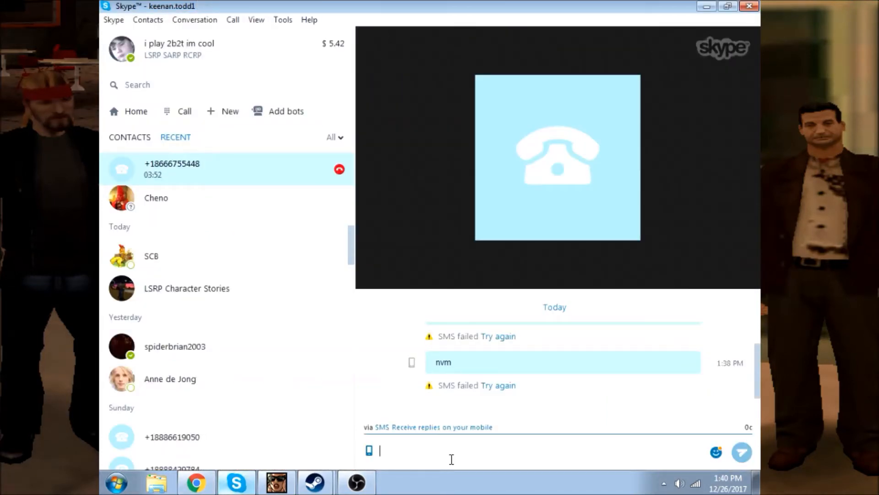
Send another 'wtf' SMS, draft 'they have my dads n', and mark the conversation as seen
type("wtf")
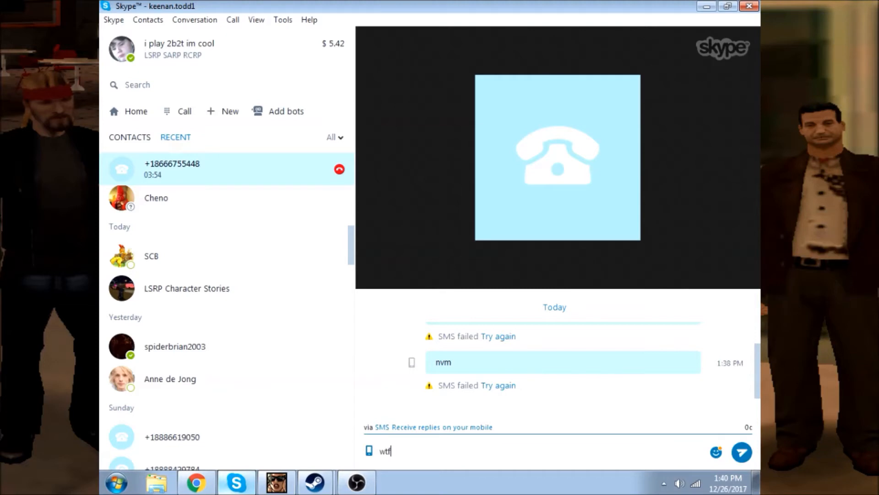
type("they hav")
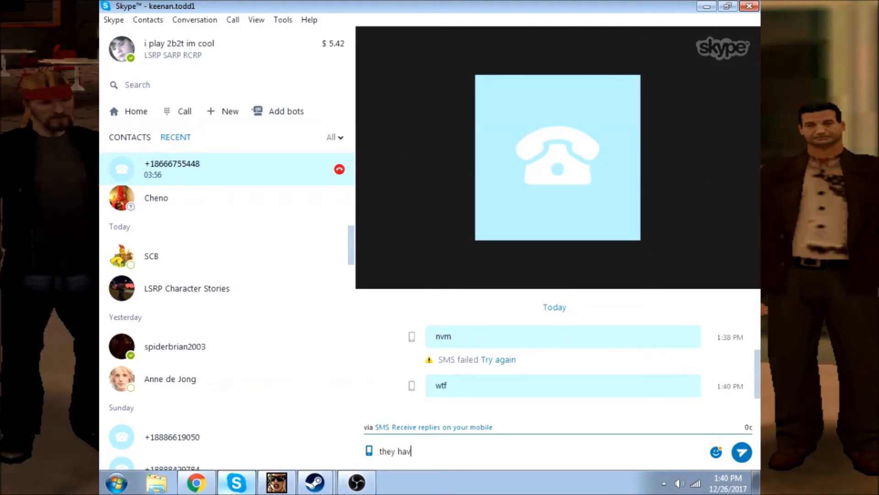
type("e")
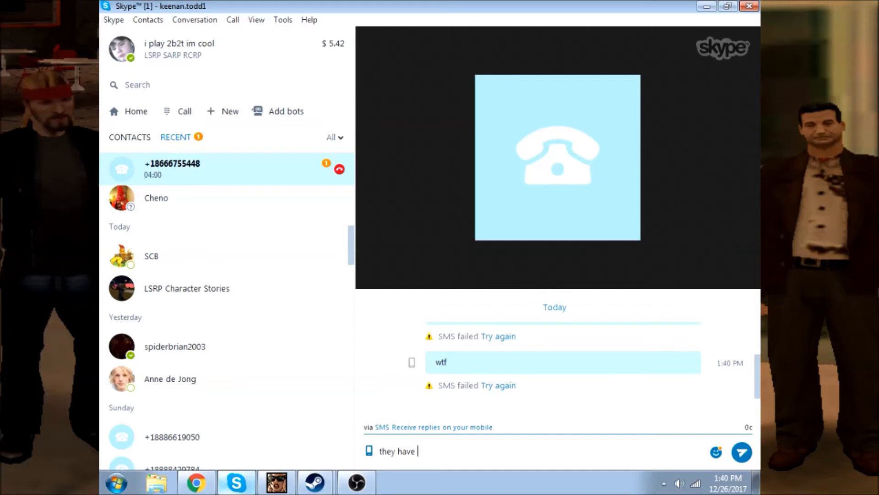
type("my dads")
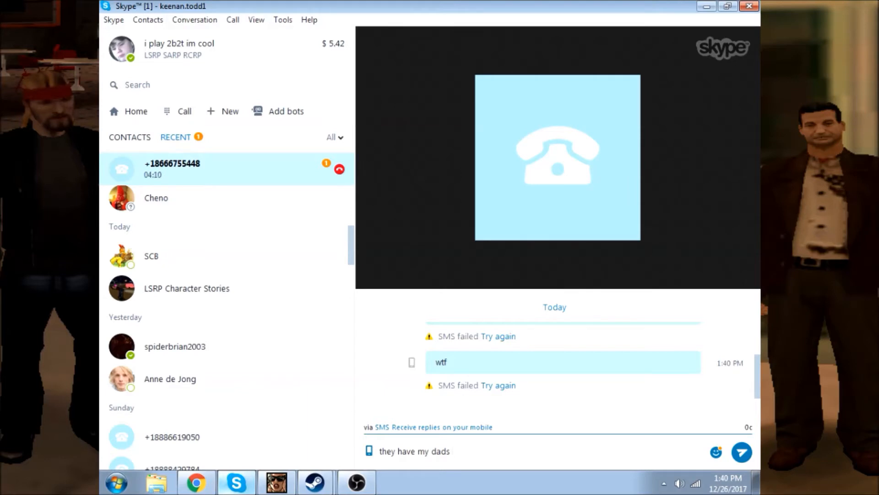
type("n")
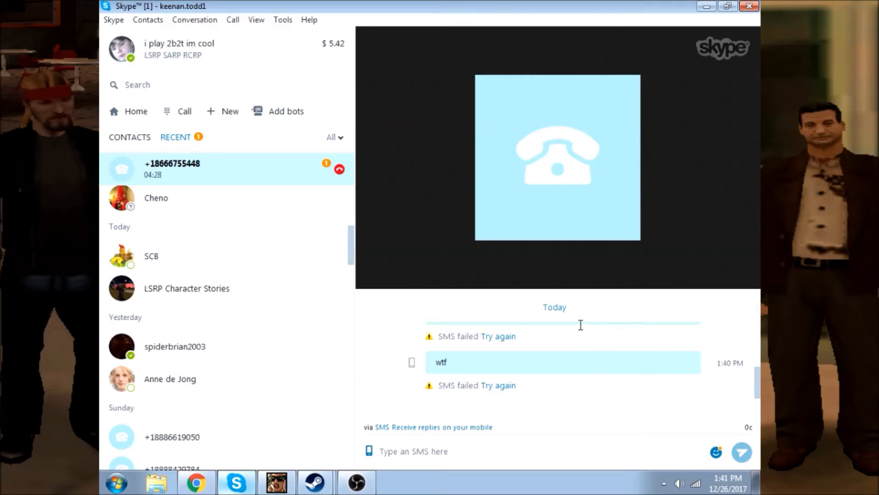
mouse_move(759, 394)
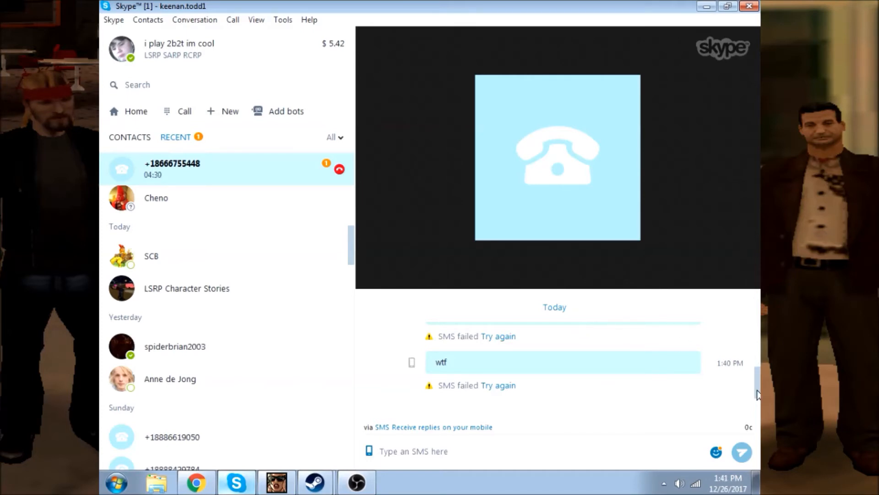
left_click(576, 258)
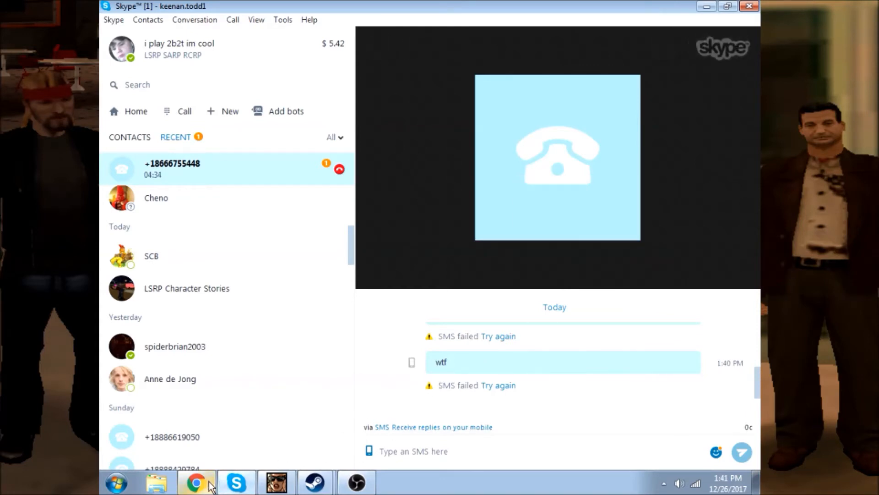
mouse_move(515, 443)
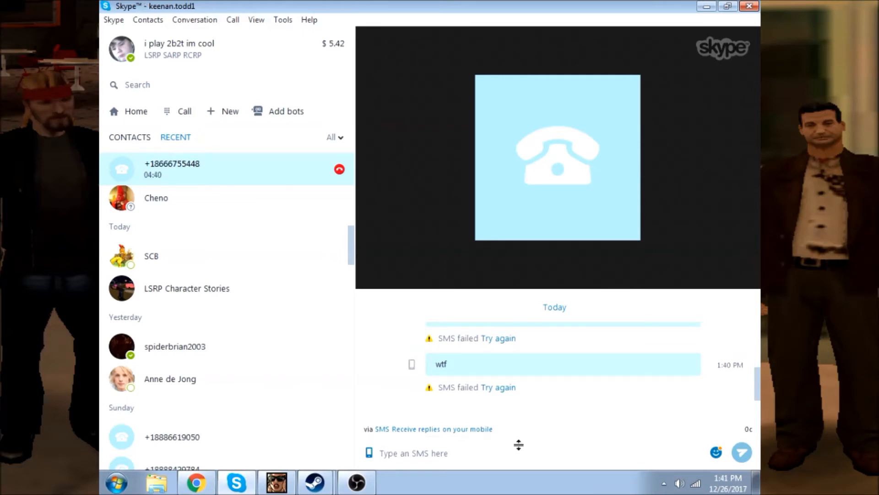
Bring Chrome's Google Images 'new year' results back to the front
left_click(196, 482)
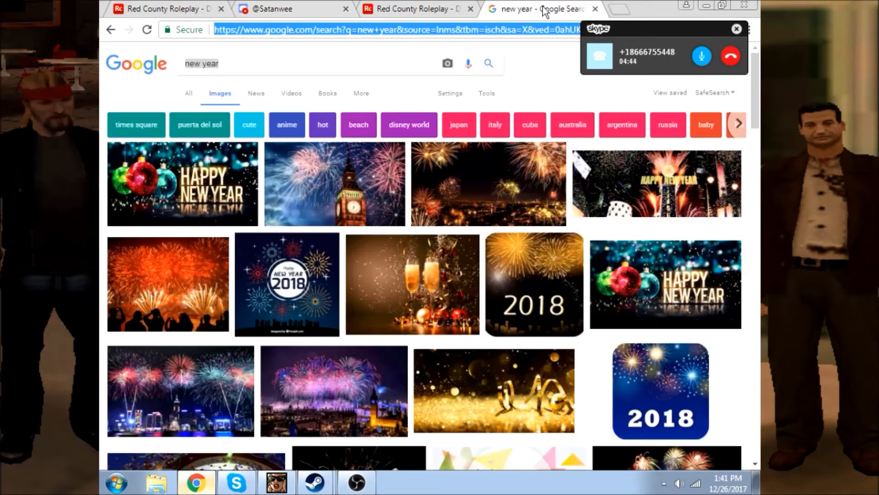
mouse_move(551, 72)
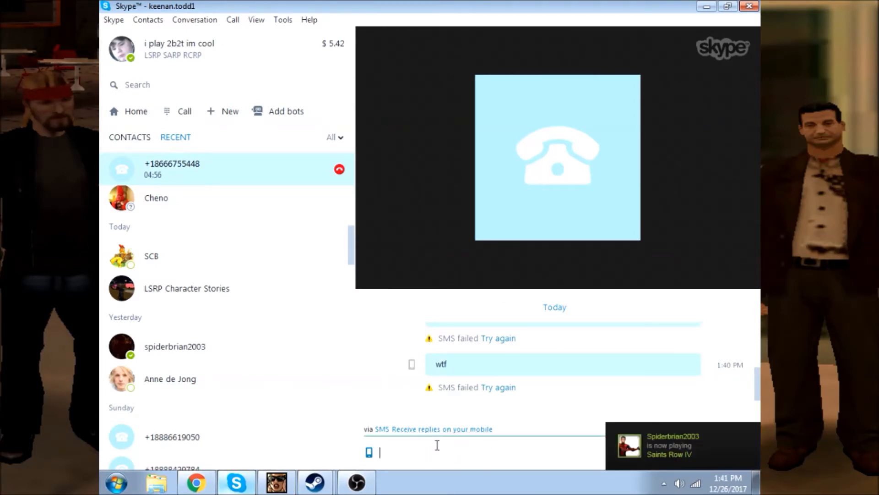
mouse_move(460, 437)
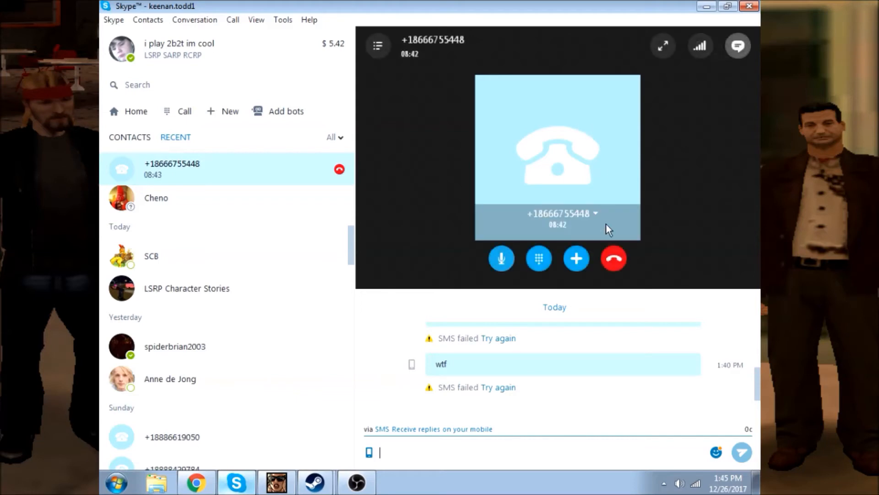
left_click(614, 259)
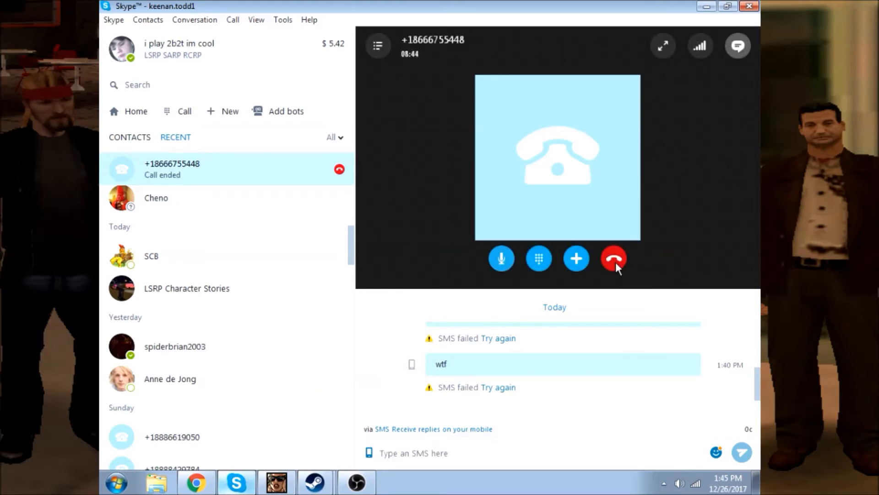
left_click(613, 259)
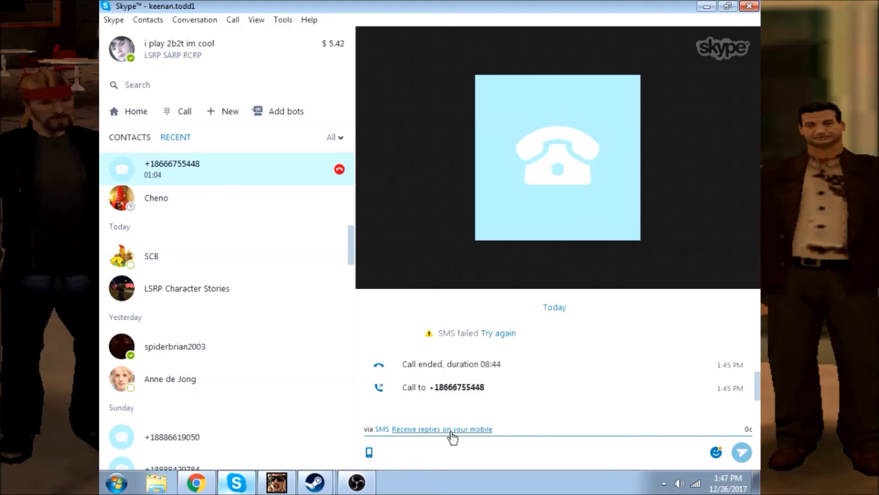
mouse_move(521, 438)
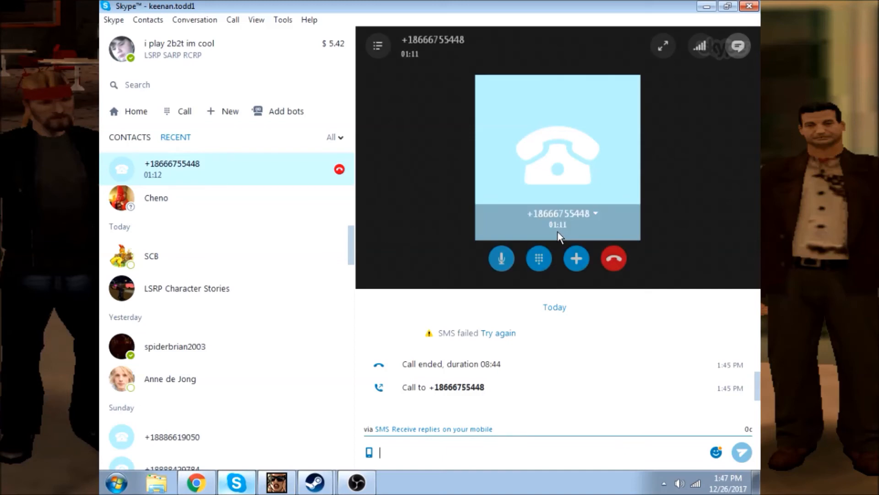
left_click(501, 258)
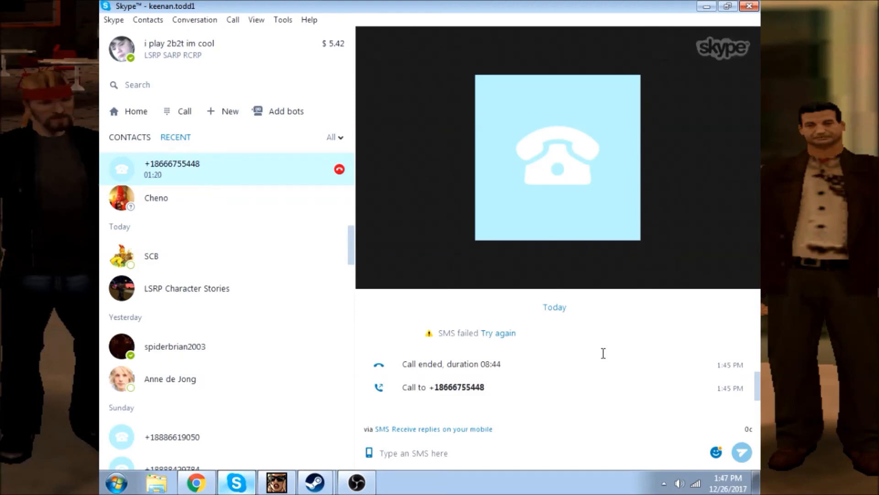
mouse_move(566, 386)
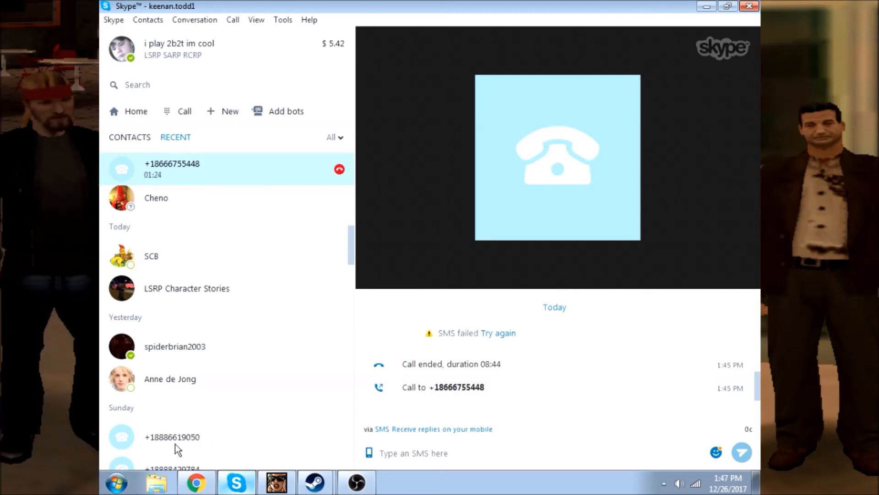
mouse_move(227, 430)
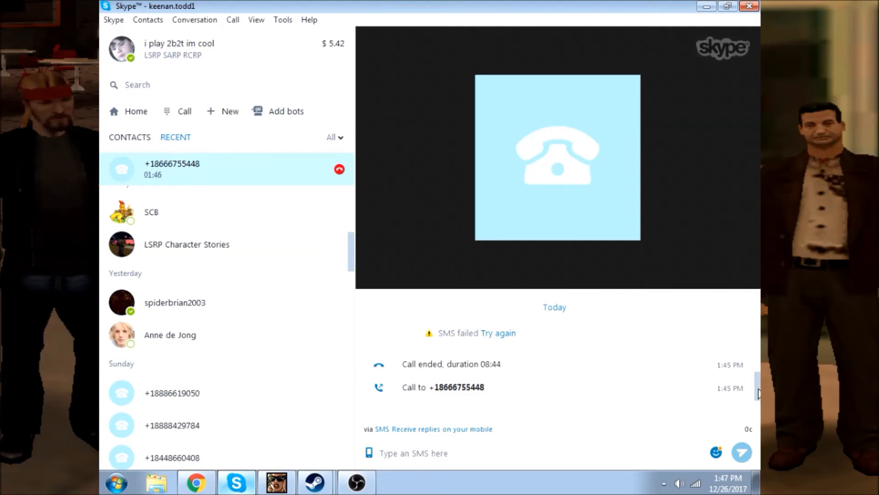
mouse_move(643, 361)
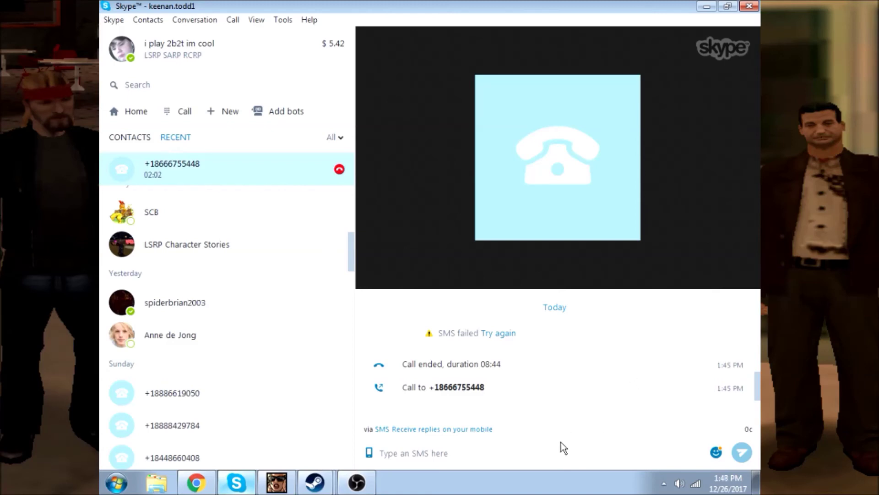
Send the SMS 'im so fckinh vonfused' in the chat during the second call
left_click(476, 452)
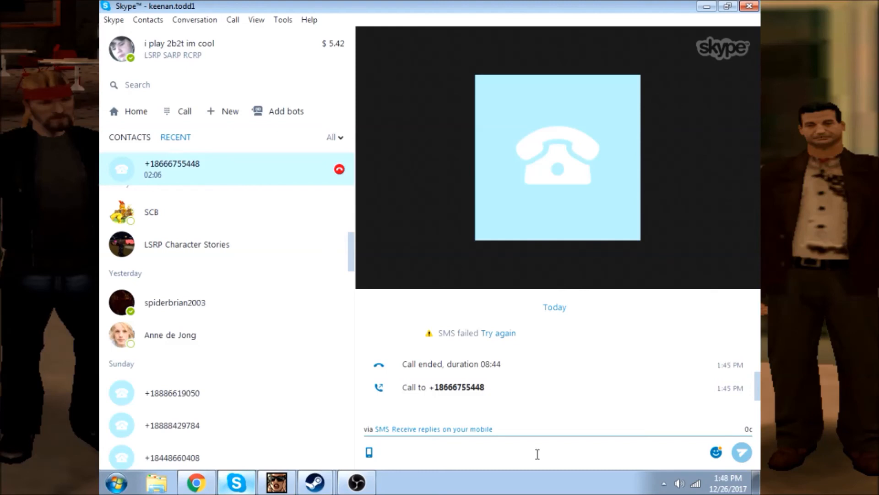
type("im so")
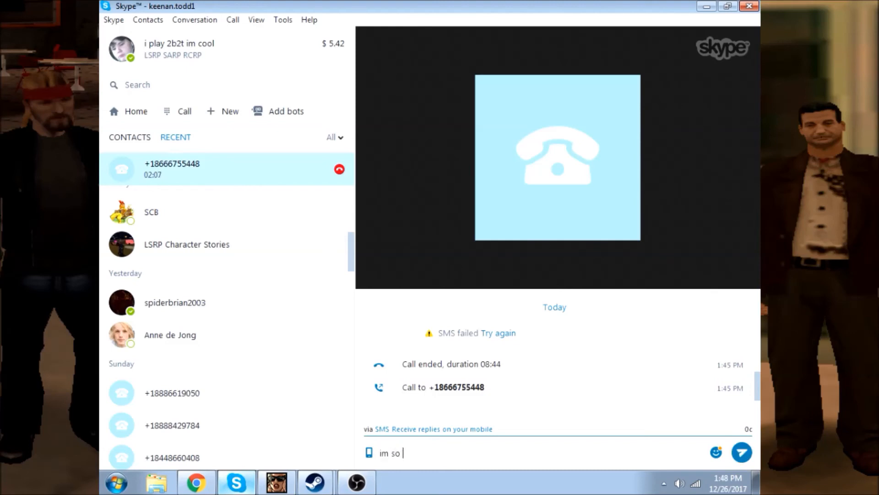
type("fckinh vo")
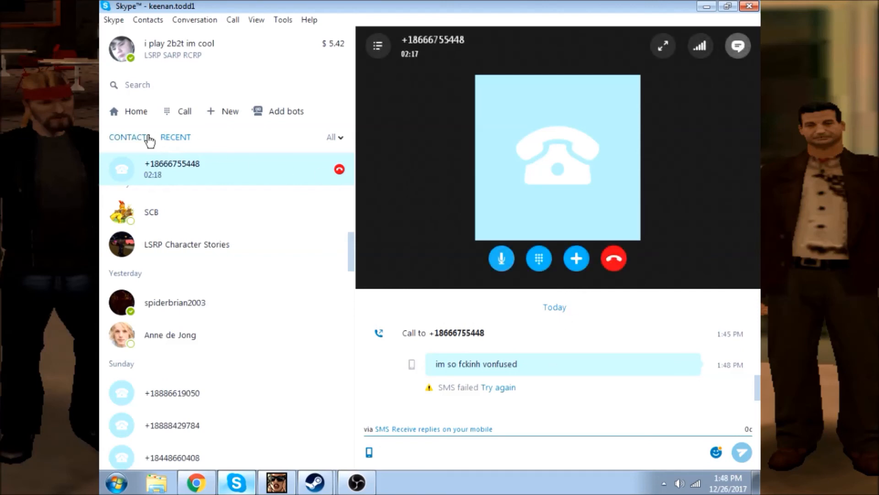
Show the full CONTACTS list in the Skype sidebar instead of recent chats
left_click(129, 137)
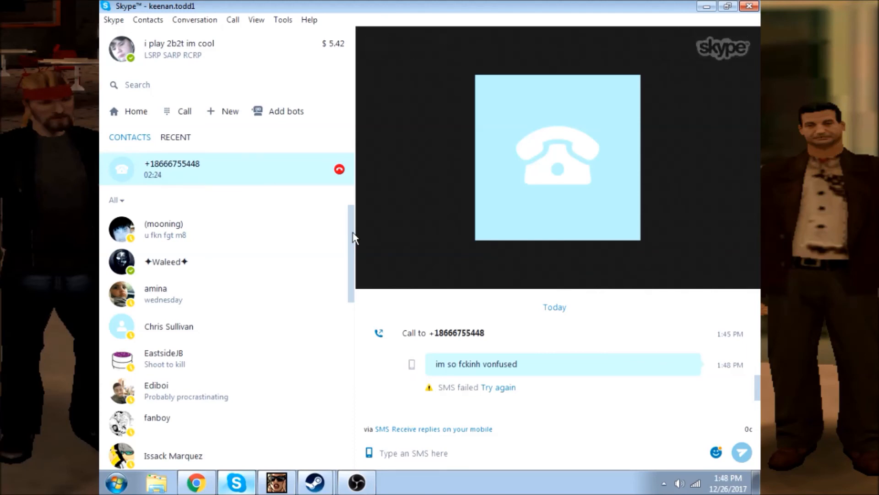
mouse_move(319, 226)
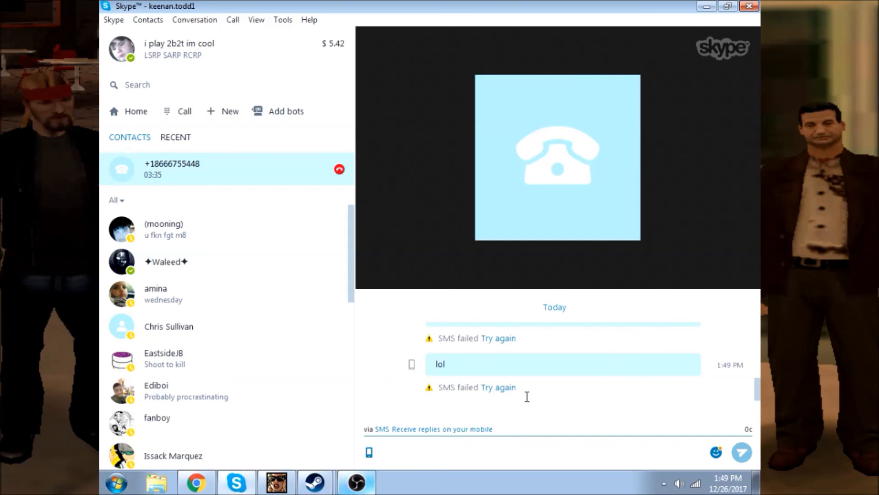
left_click(339, 169)
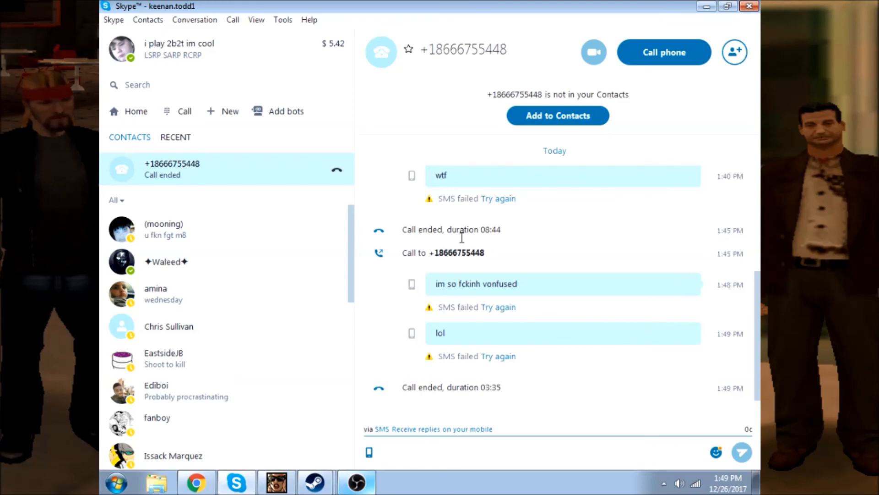